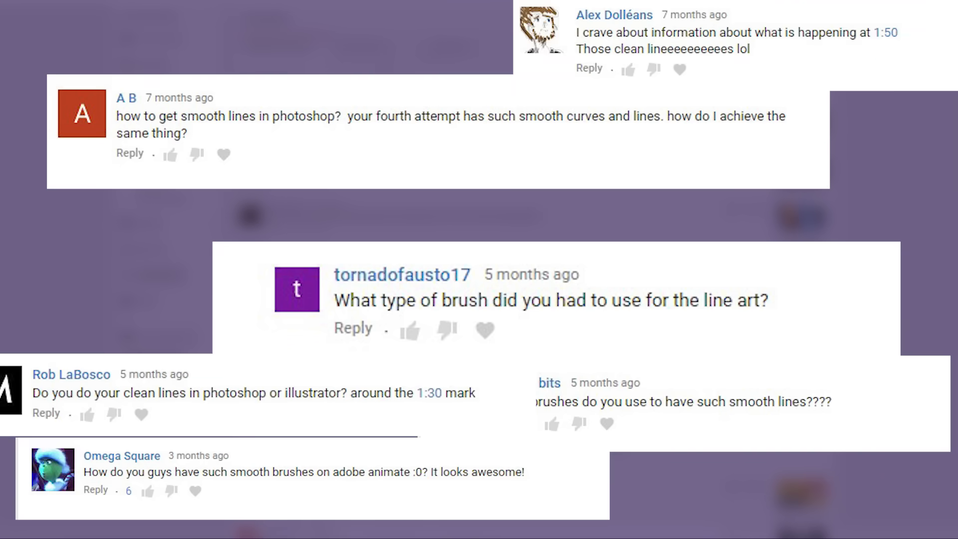
Create the 11 x 17 inch, 300 ppi document with a white background
scroll("down", 3)
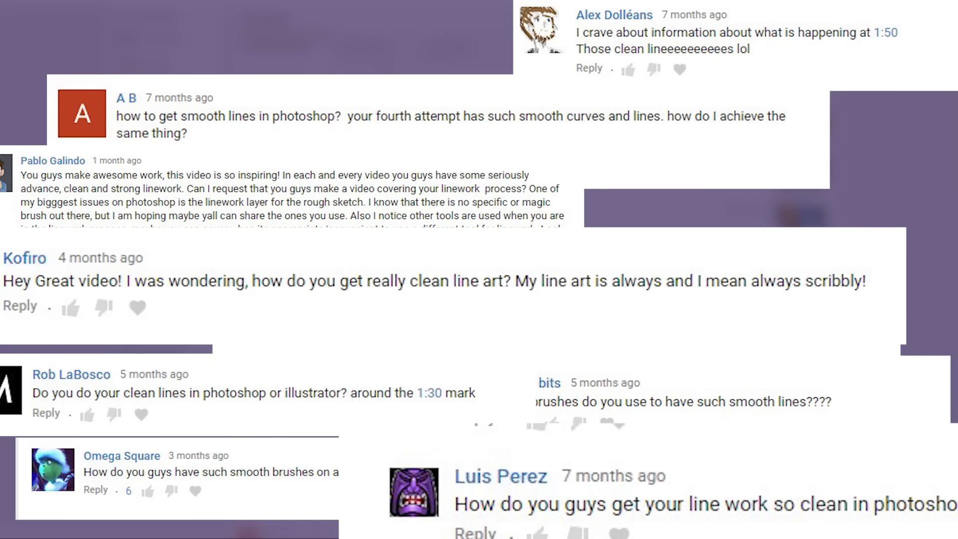
scroll("down", 3)
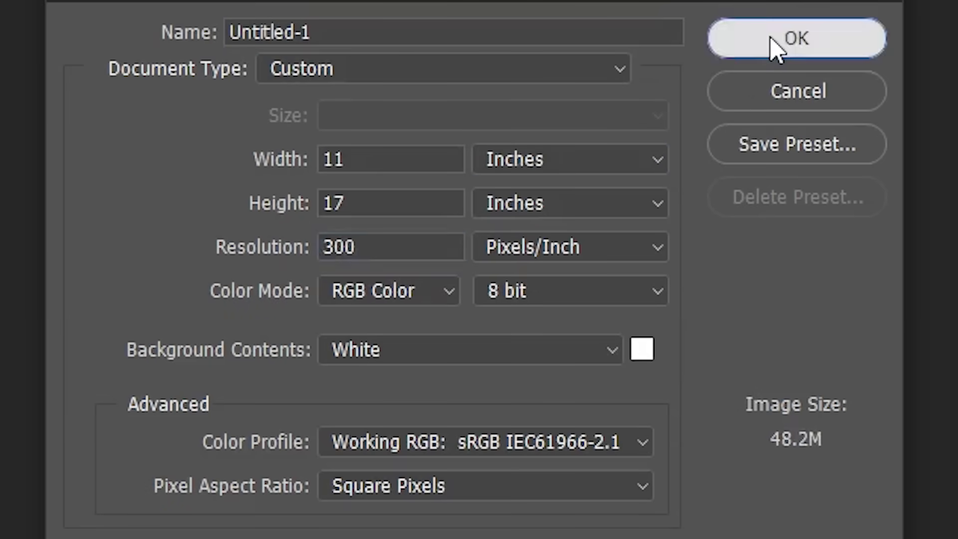
left_click(795, 38)
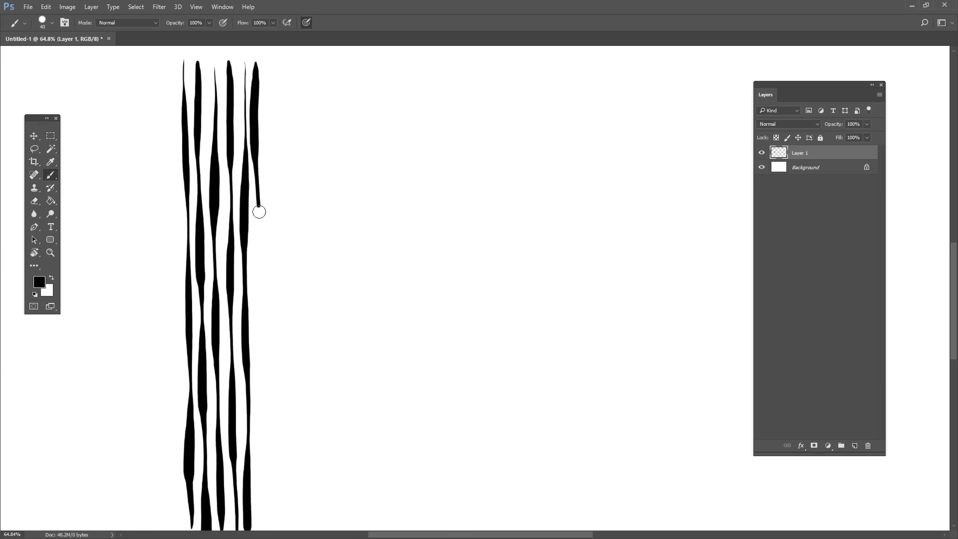
Paint two more wavy vertical black strokes to the right of the existing lines
left_click_drag(258, 212, 262, 440)
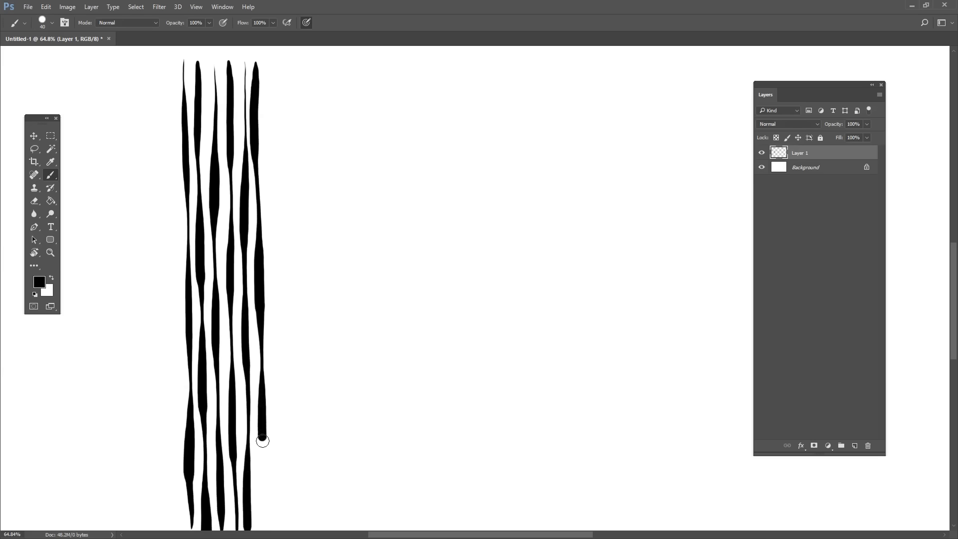
left_click_drag(261, 441, 270, 128)
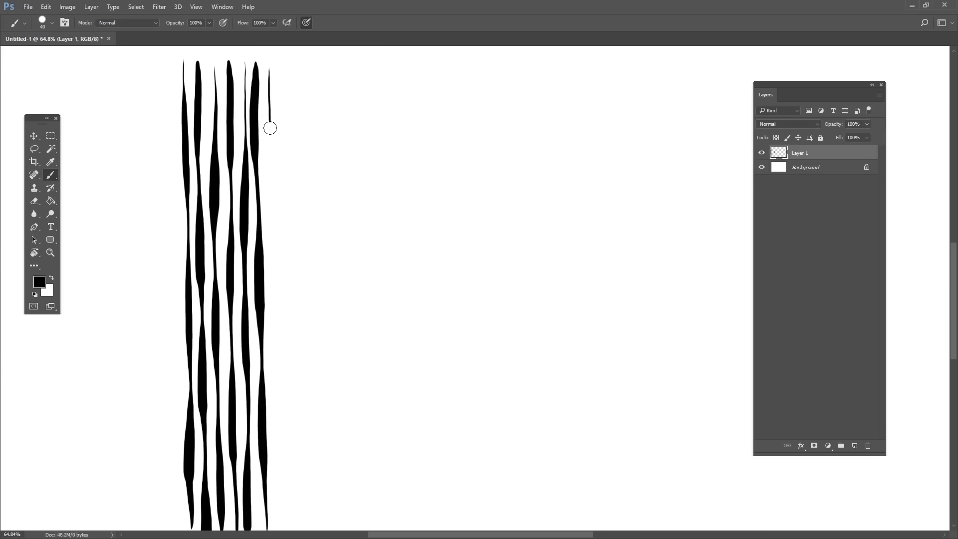